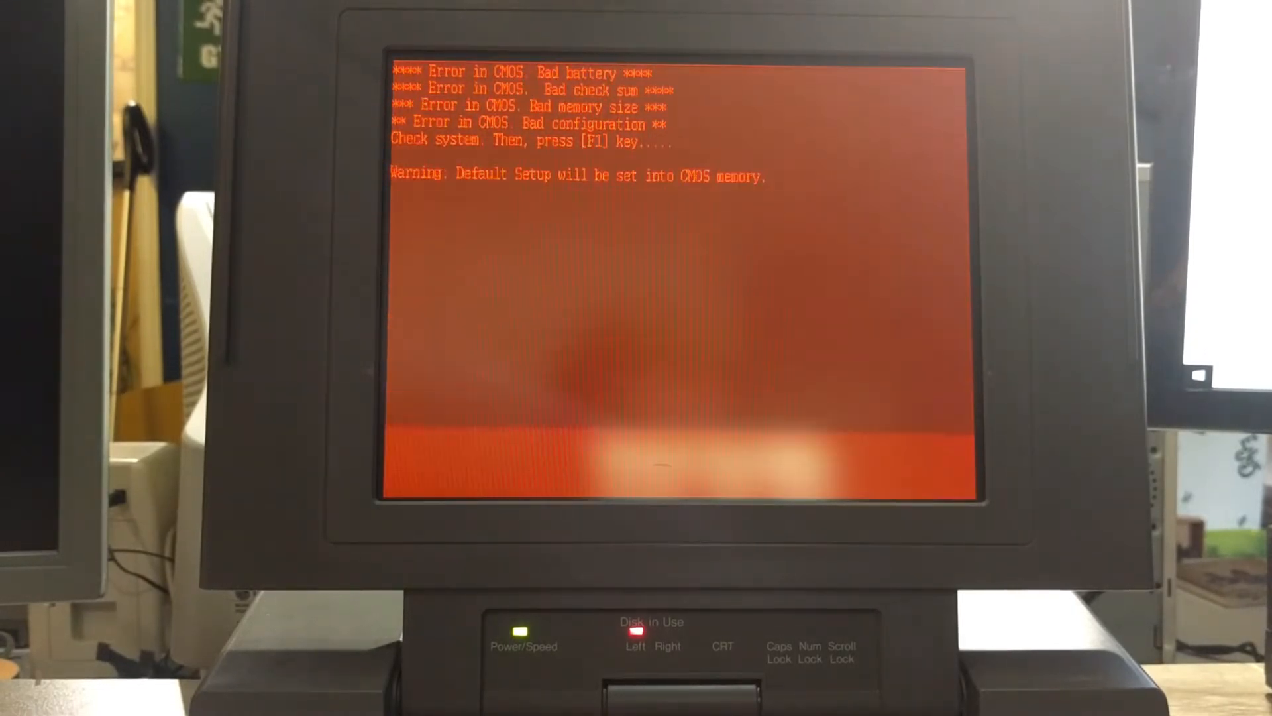
# Accept the default CMOS setup past the error warnings and choose SETUP for date and time.
pyautogui.press('f1')
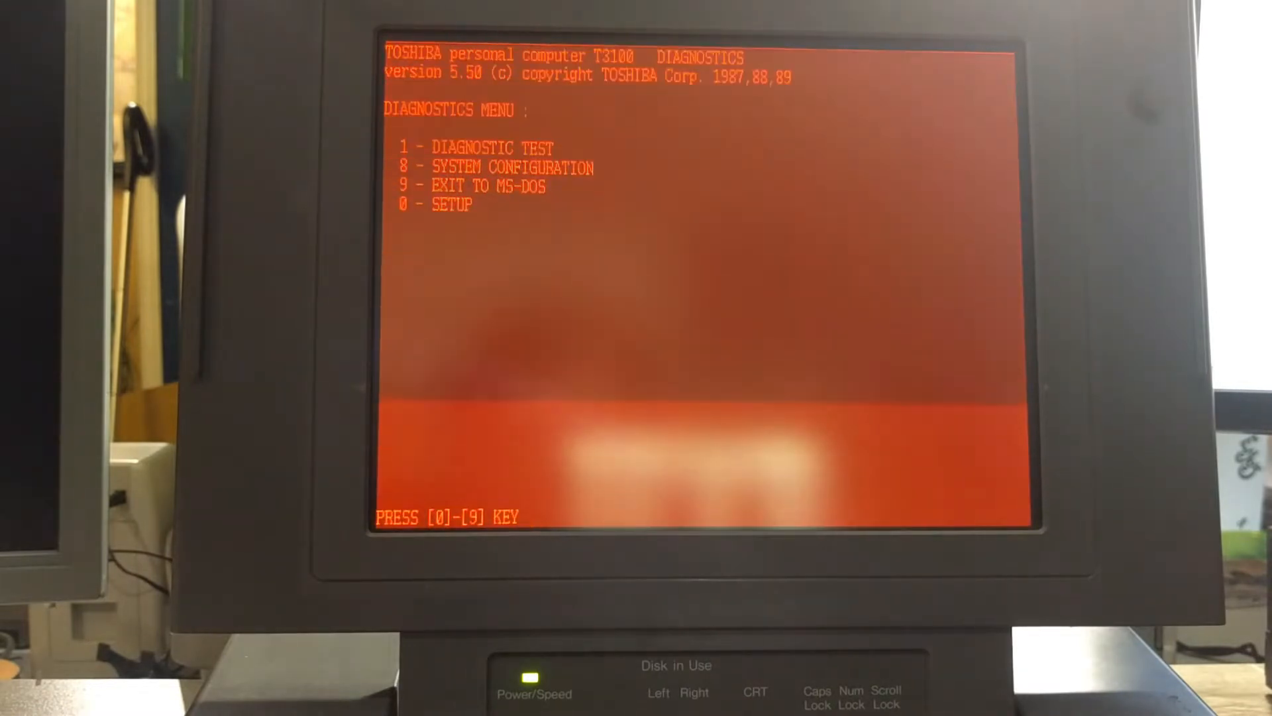
pyautogui.press('0')
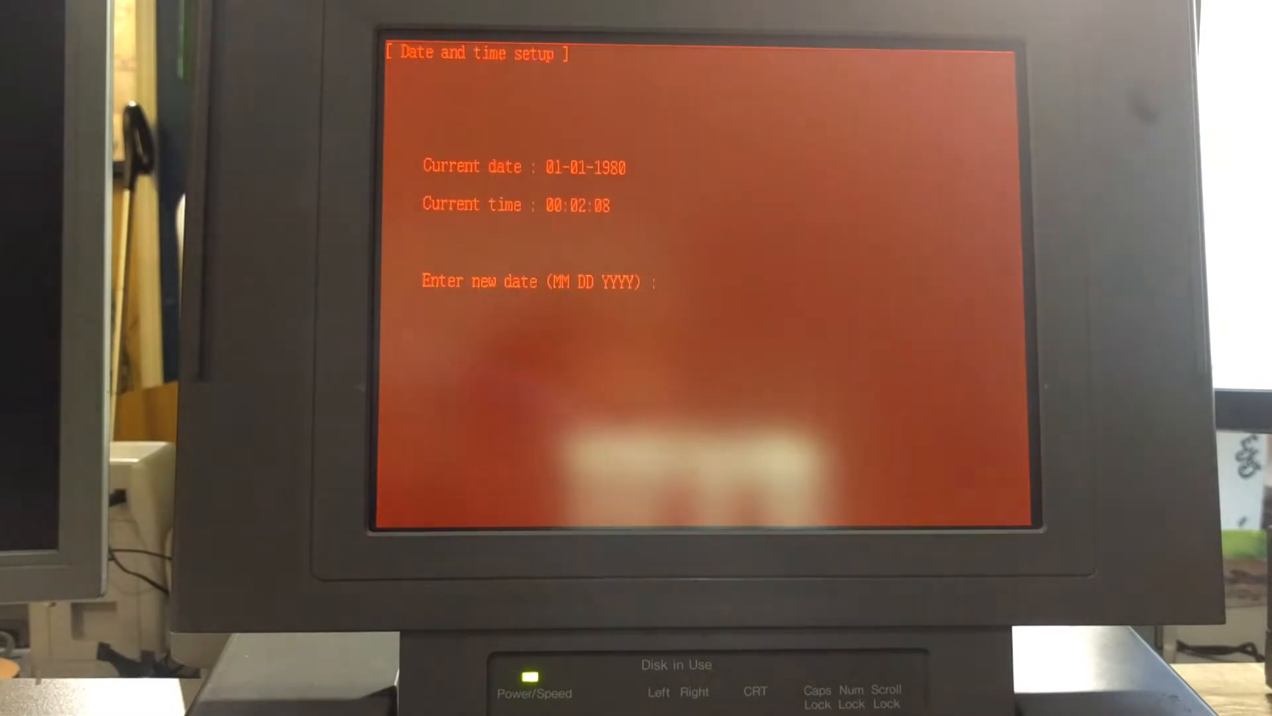
# Enter a new system date beginning 06/0 to replace the 01-01-1980 default.
pyautogui.write('06/0')
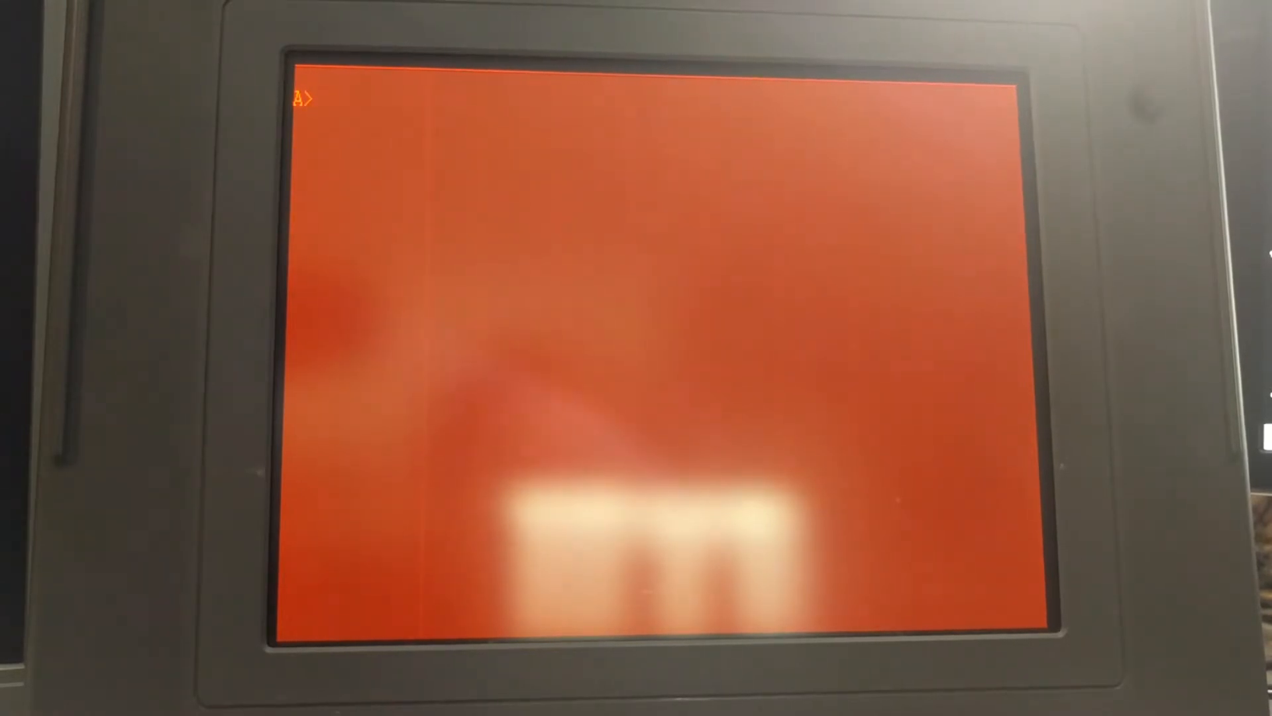
# Set the MS-DOS prompt to show the current path with prompt=$p$g.
pyautogui.write('pr')
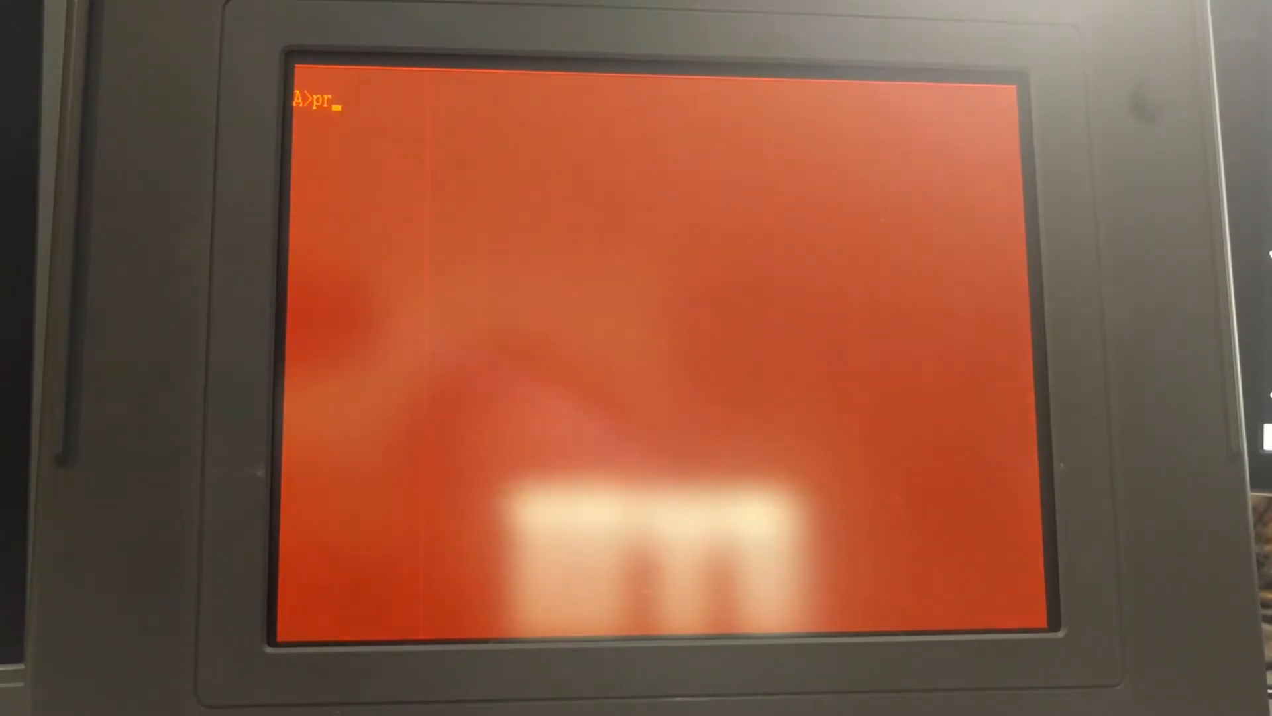
pyautogui.write('omp')
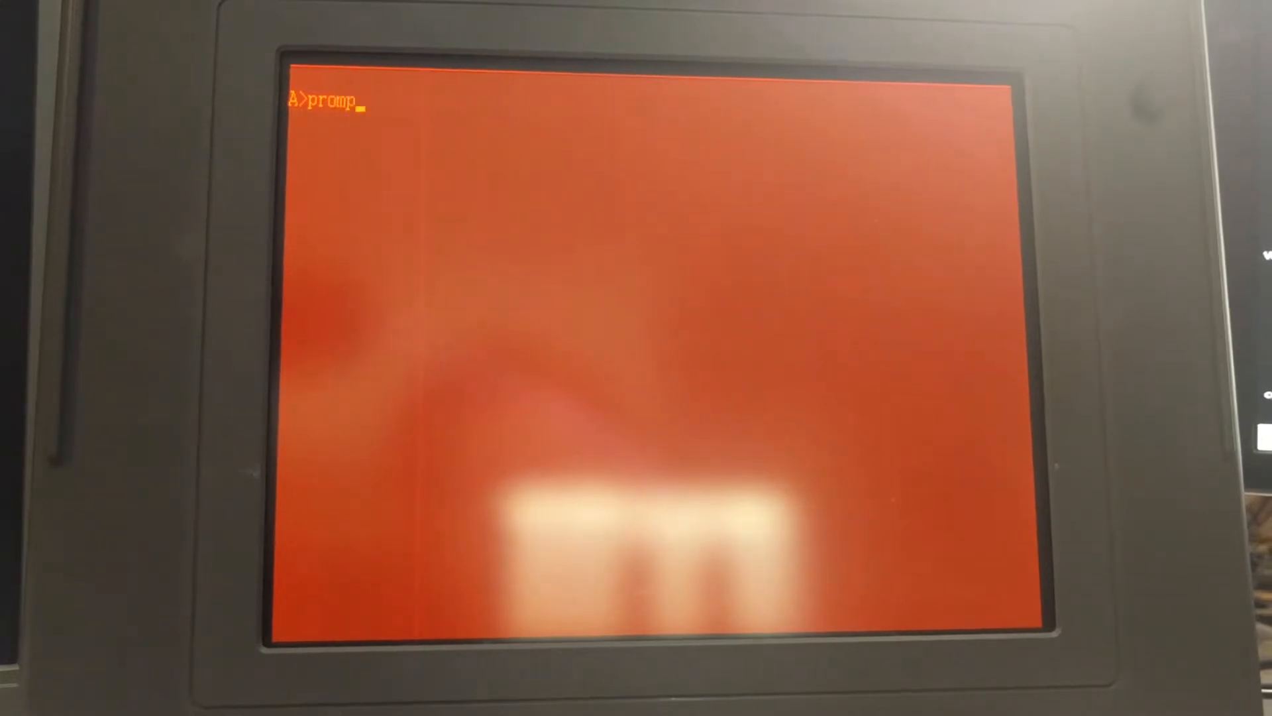
pyautogui.write('t=$')
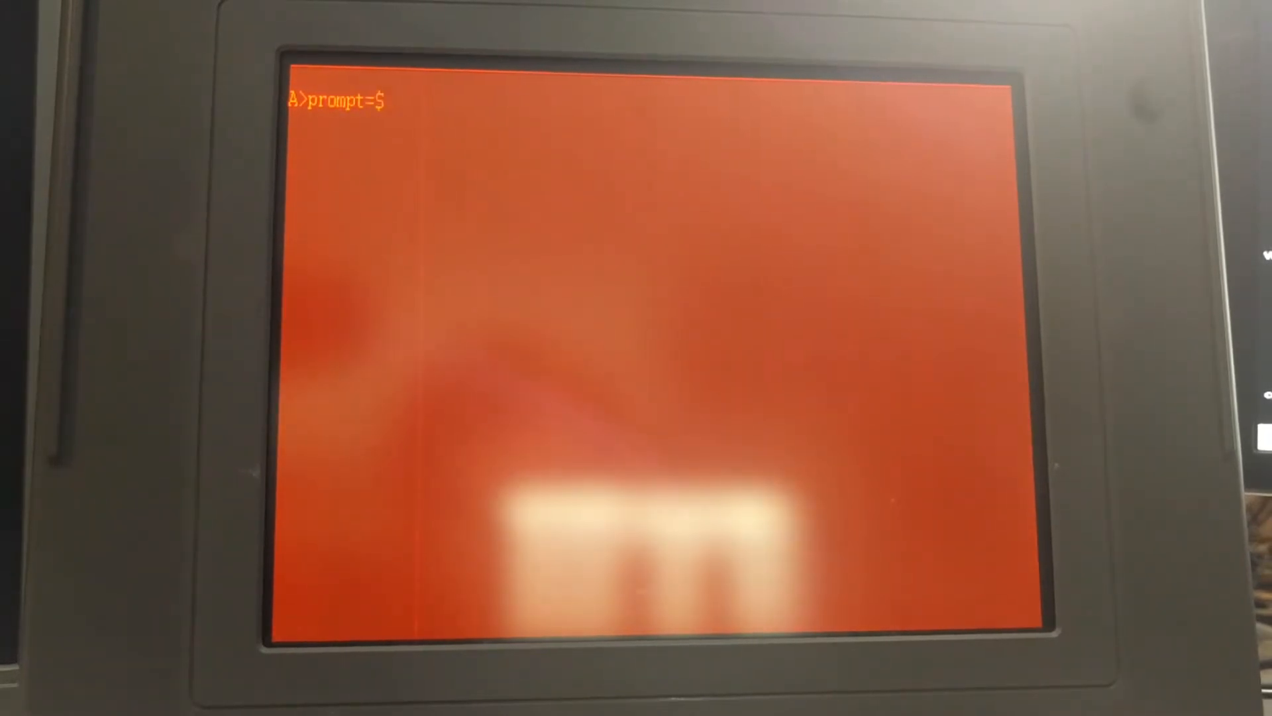
pyautogui.write('p$g')
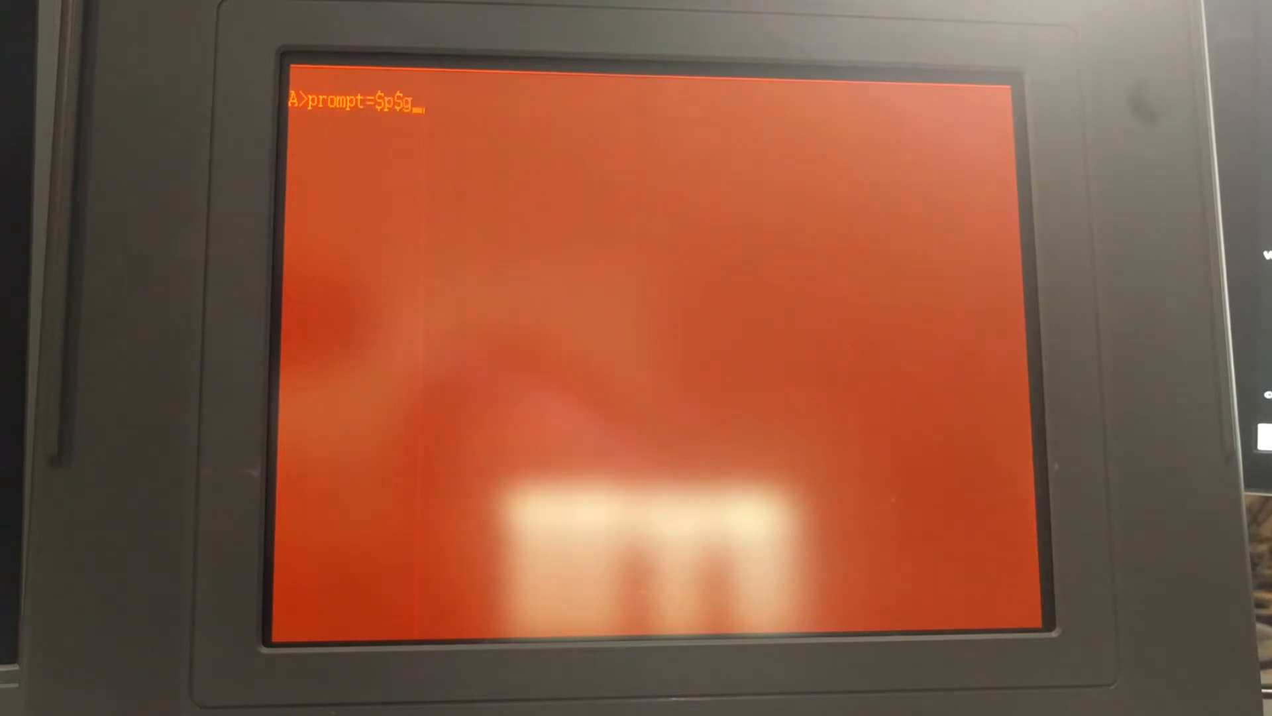
pyautogui.press('Return')
pyautogui.write('prompt=')
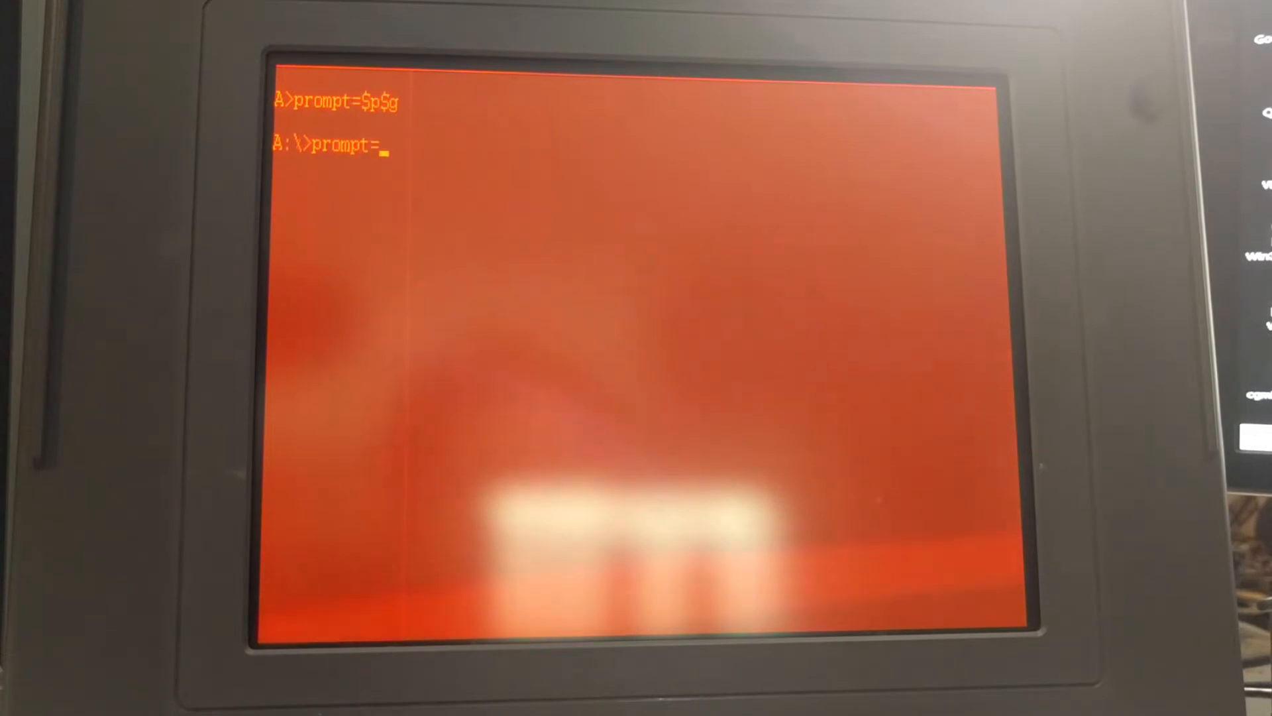
# Replace the prompt with the custom word 'BOOBS'.
pyautogui.write('BOOBS')
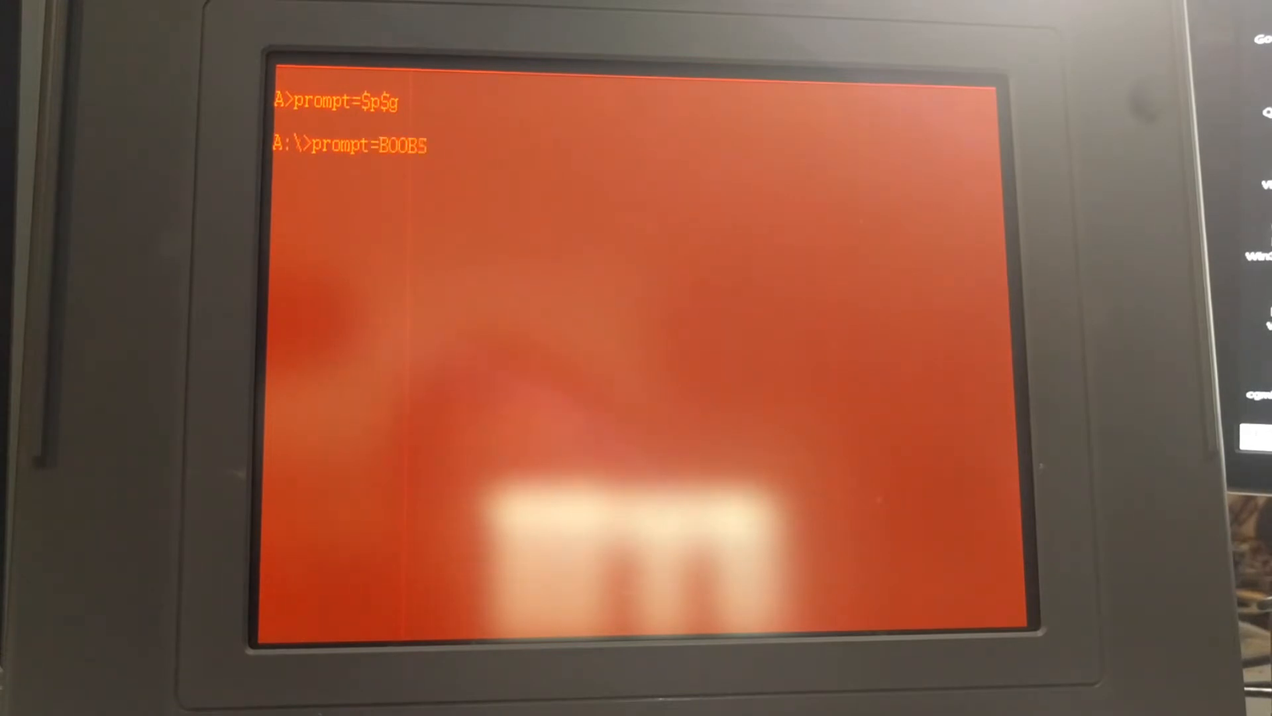
pyautogui.press('Return')
pyautogui.write('qba')
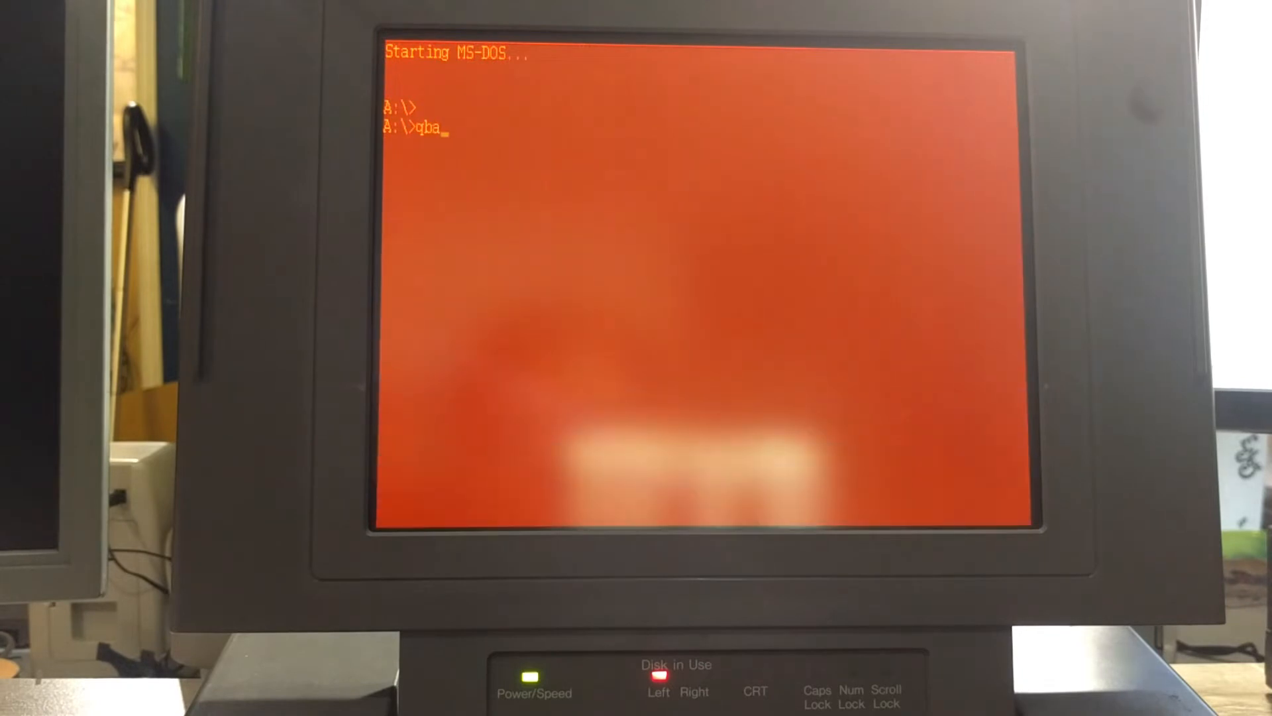
# Finish typing the qbasic command at the A:\ prompt.
pyautogui.write('sic')
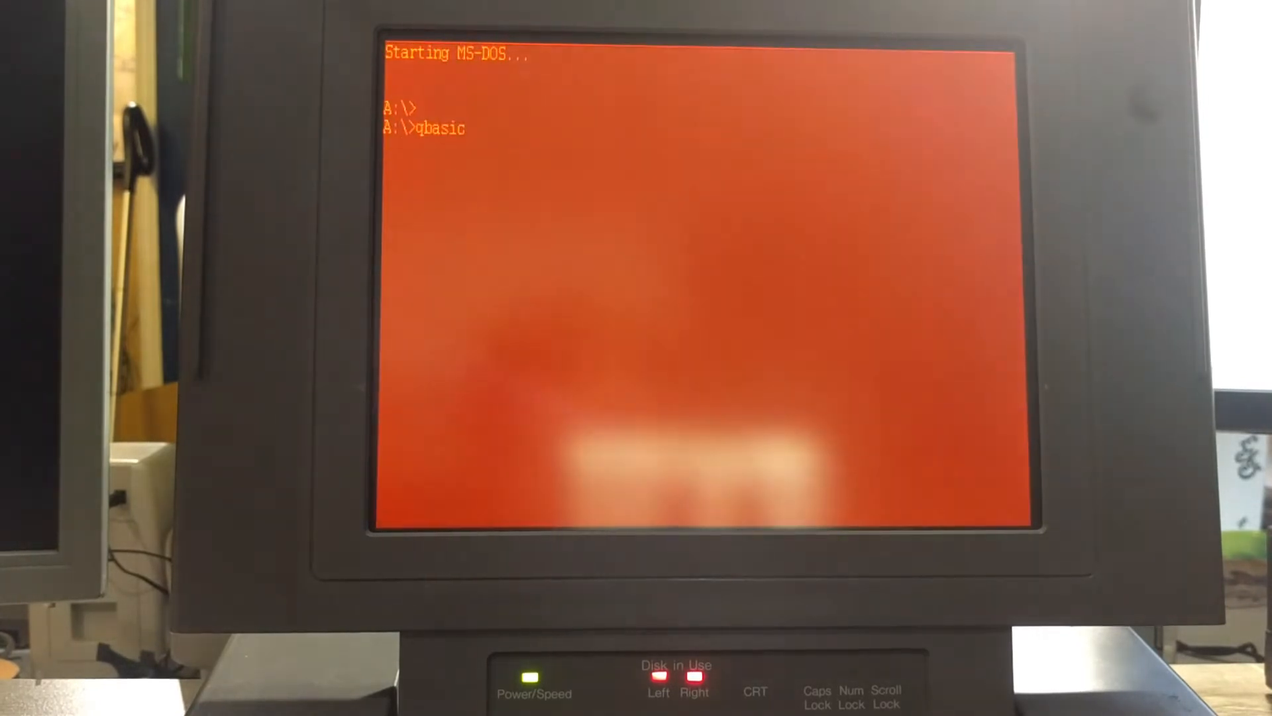
# Launch QBasic, dismiss its welcome message and bring up the File menu.
pyautogui.press('Return')
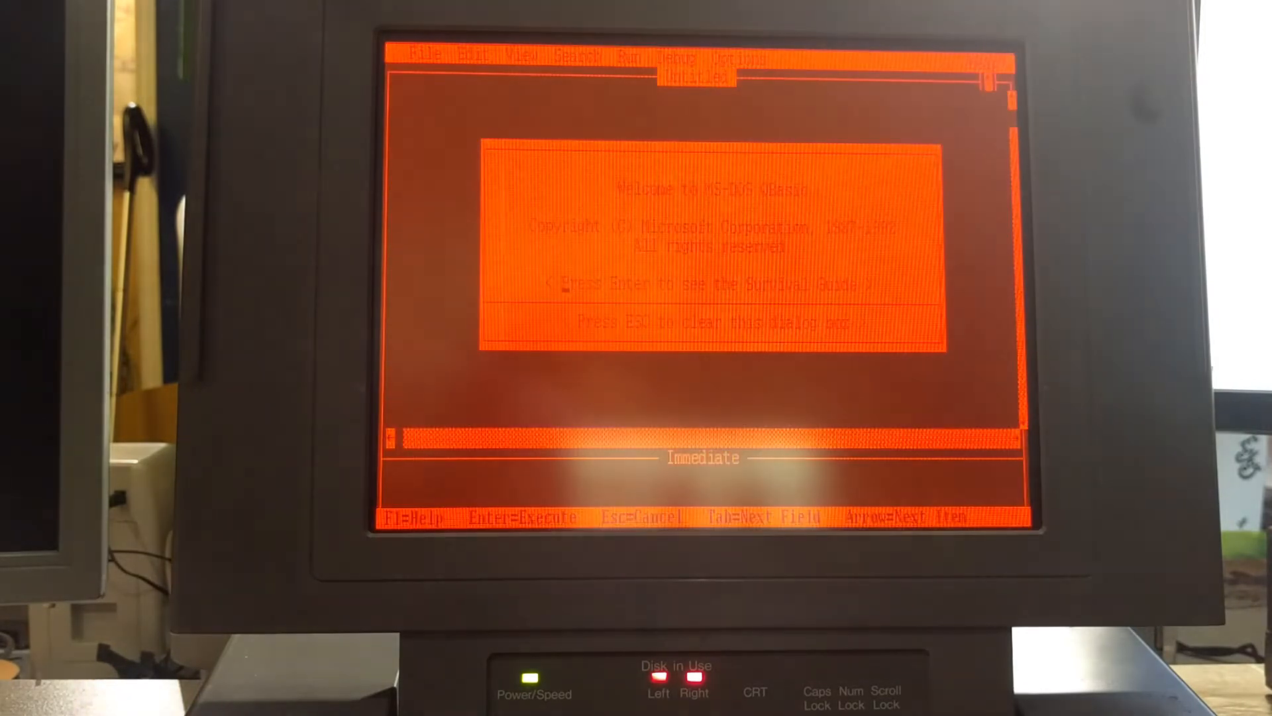
pyautogui.click(423, 57)
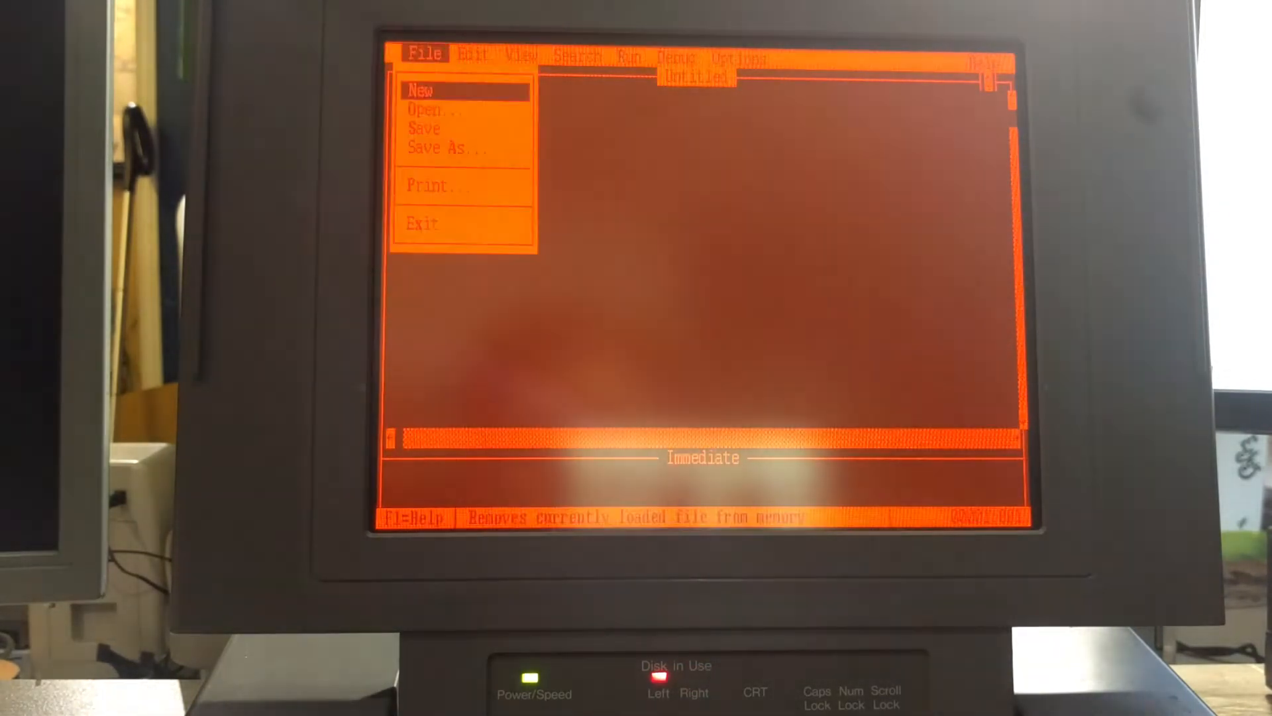
pyautogui.click(432, 110)
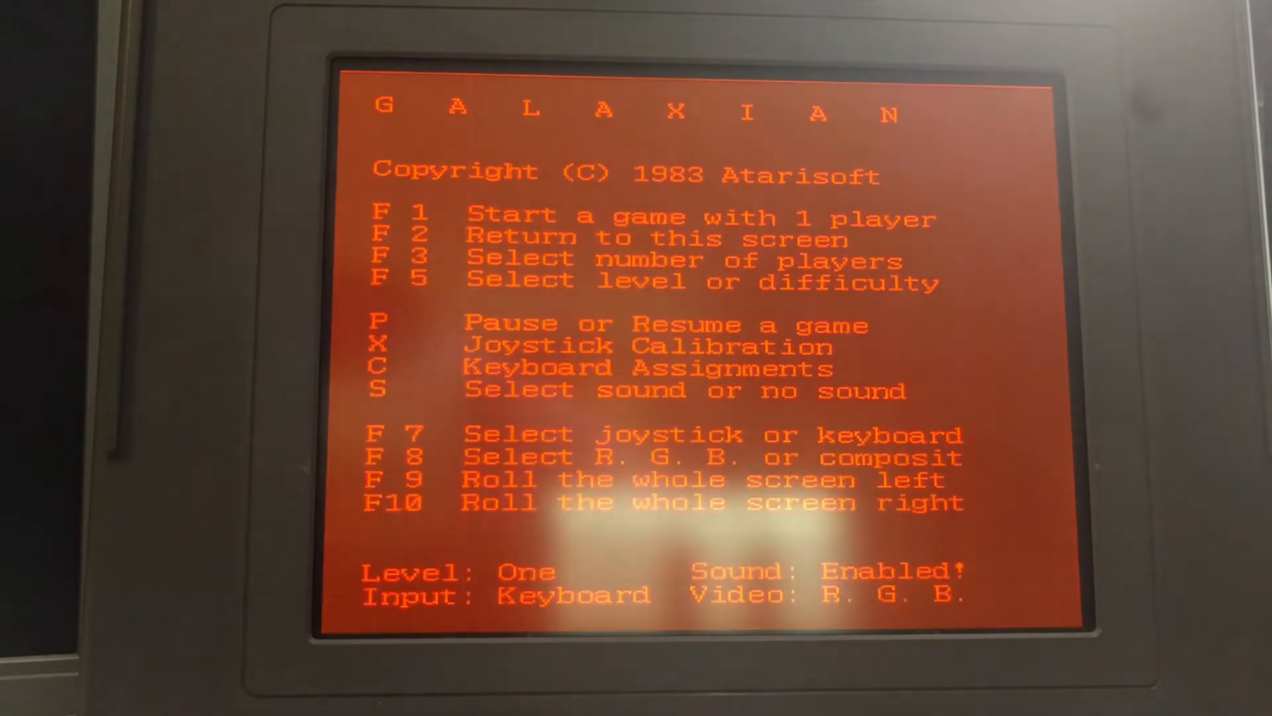
# View Galaxian's F-key title screen listing its controls and settings.
pyautogui.press('F1')
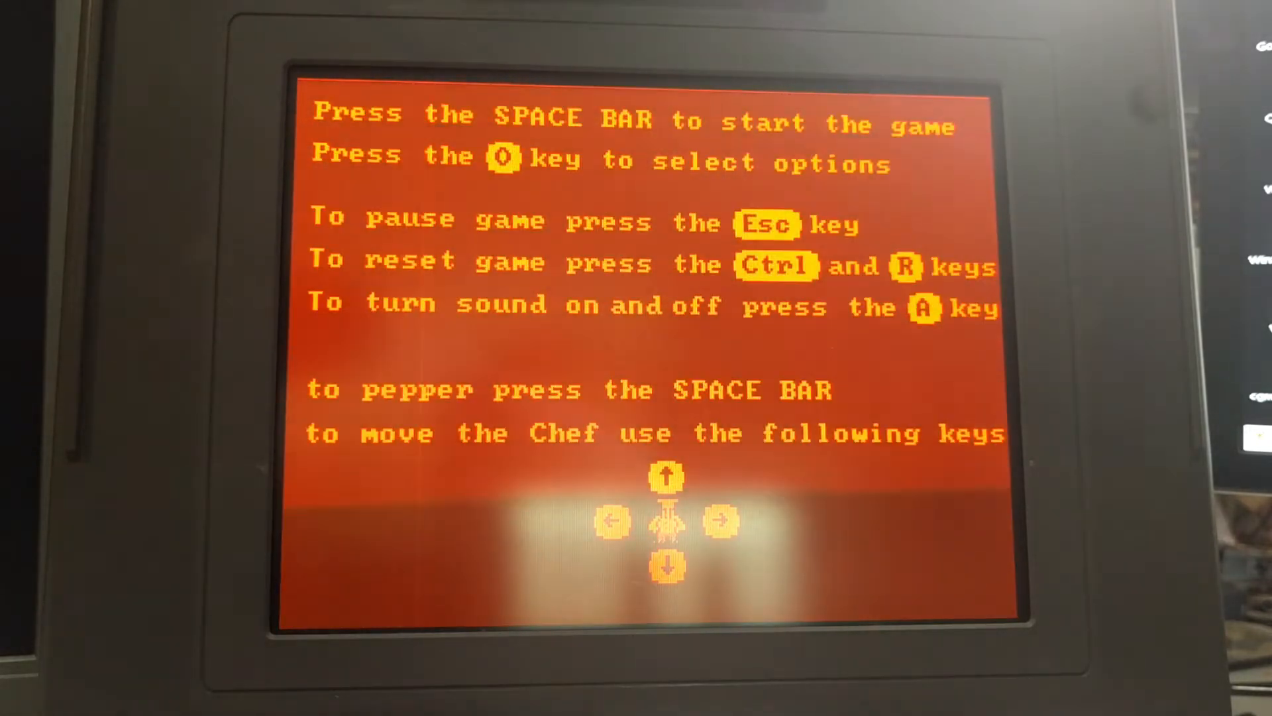
# Page through BurgerTime's instruction screens on starting, pausing and moving the Chef.
pyautogui.press('space')
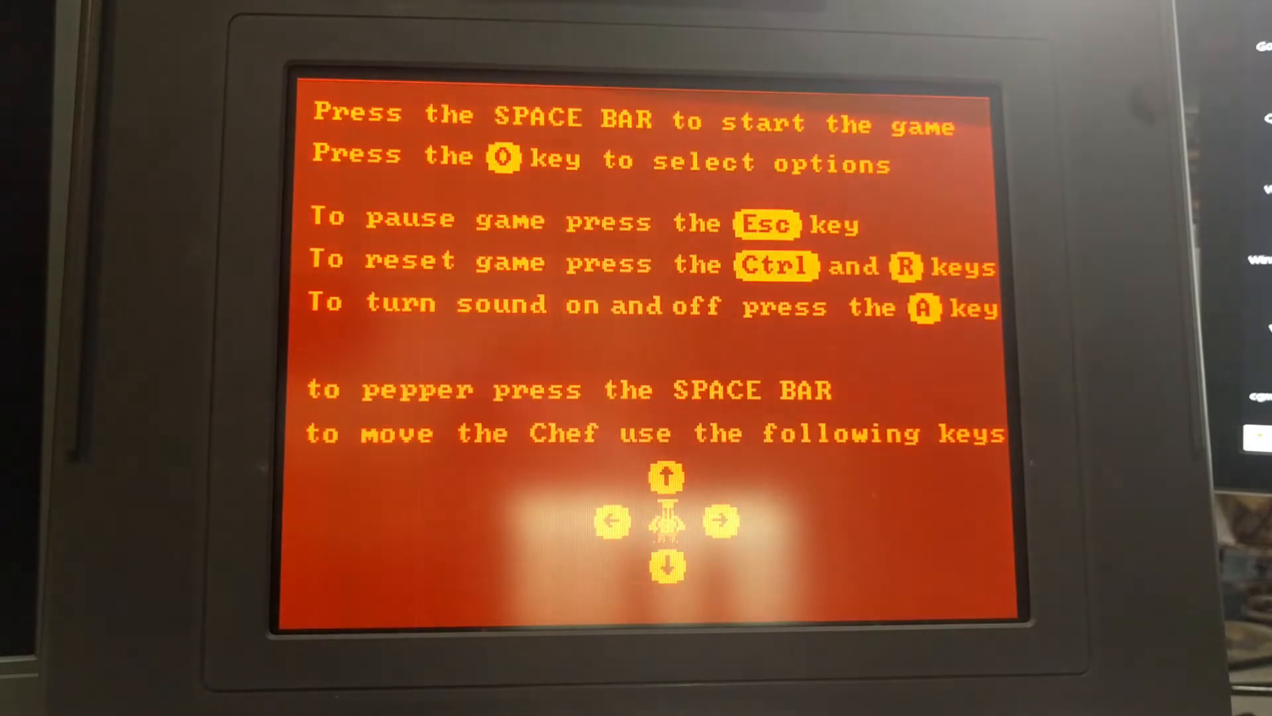
pyautogui.press('space')
pyautogui.write('pcman')
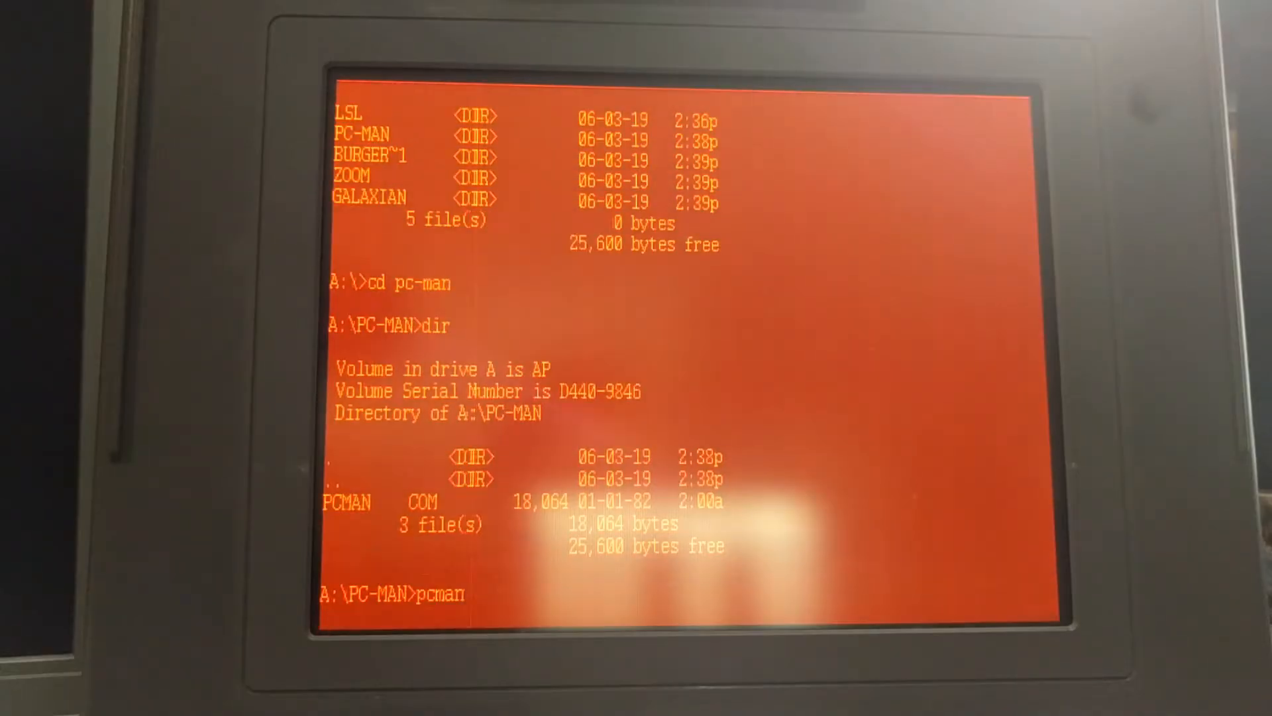
# Run pcman and start a keyboard-controlled round from the title screen.
pyautogui.press('Return')
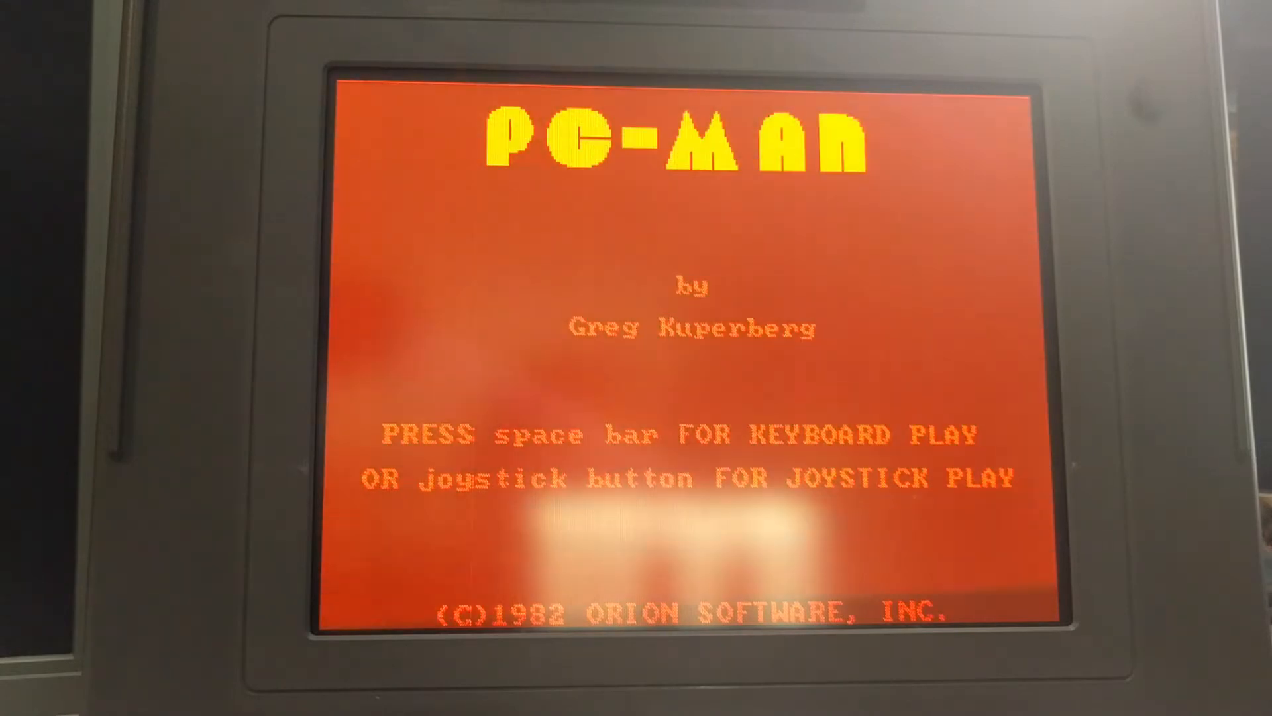
pyautogui.press('space')
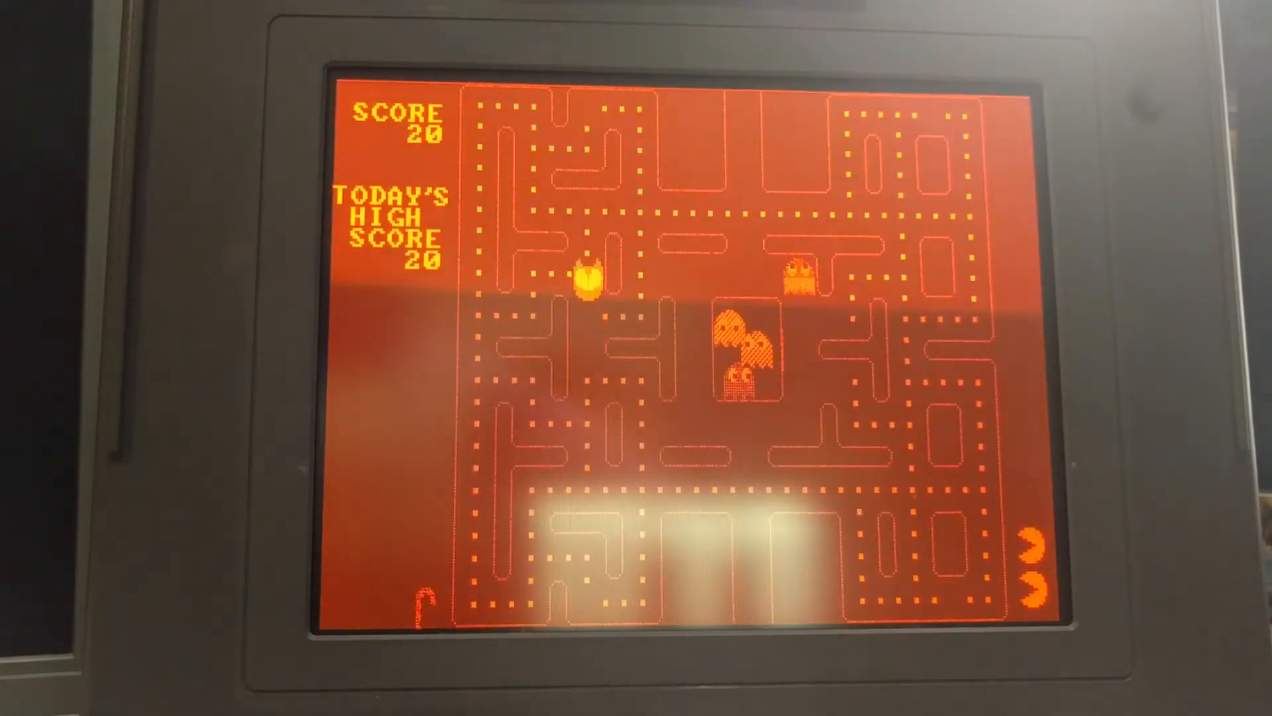